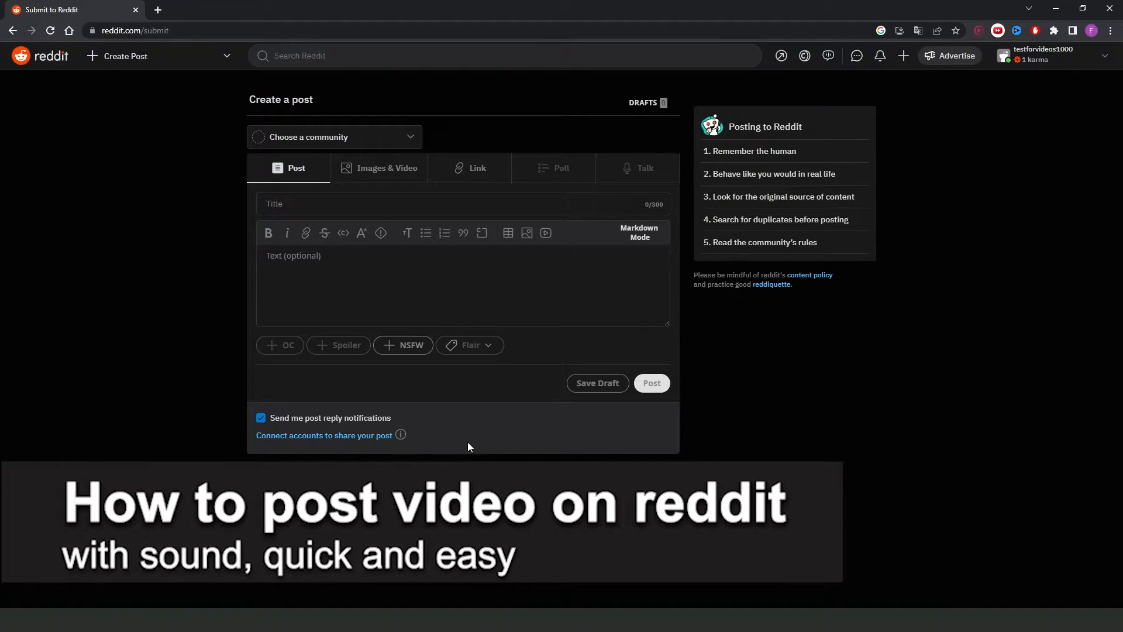
{"action": "mouse_move", "coordinate": [468, 428]}
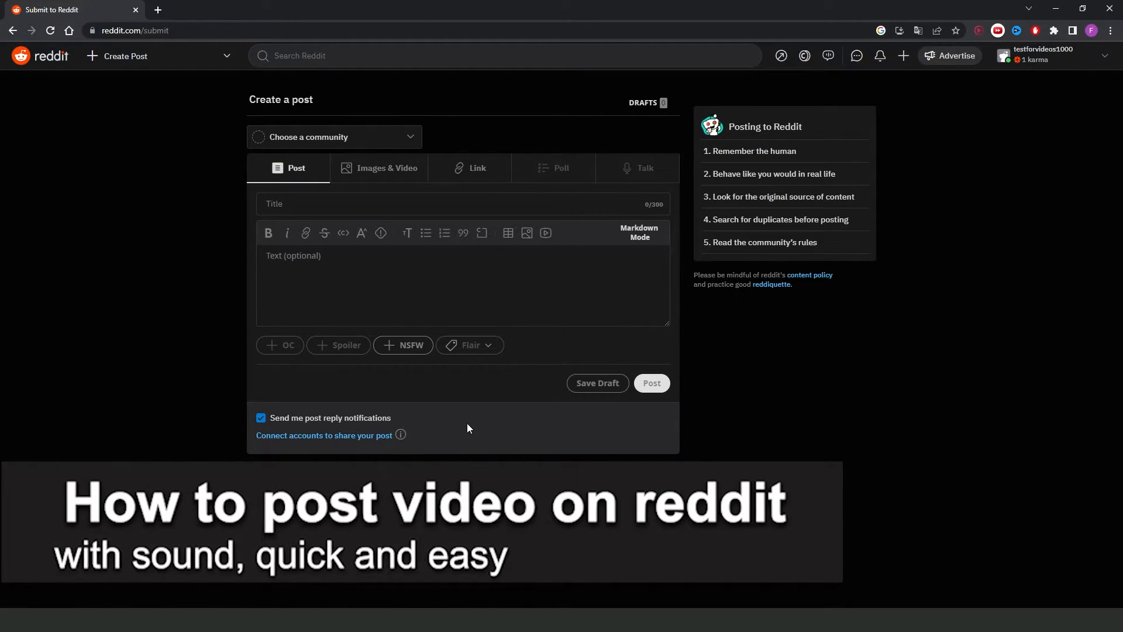
{"action": "mouse_move", "coordinate": [476, 407]}
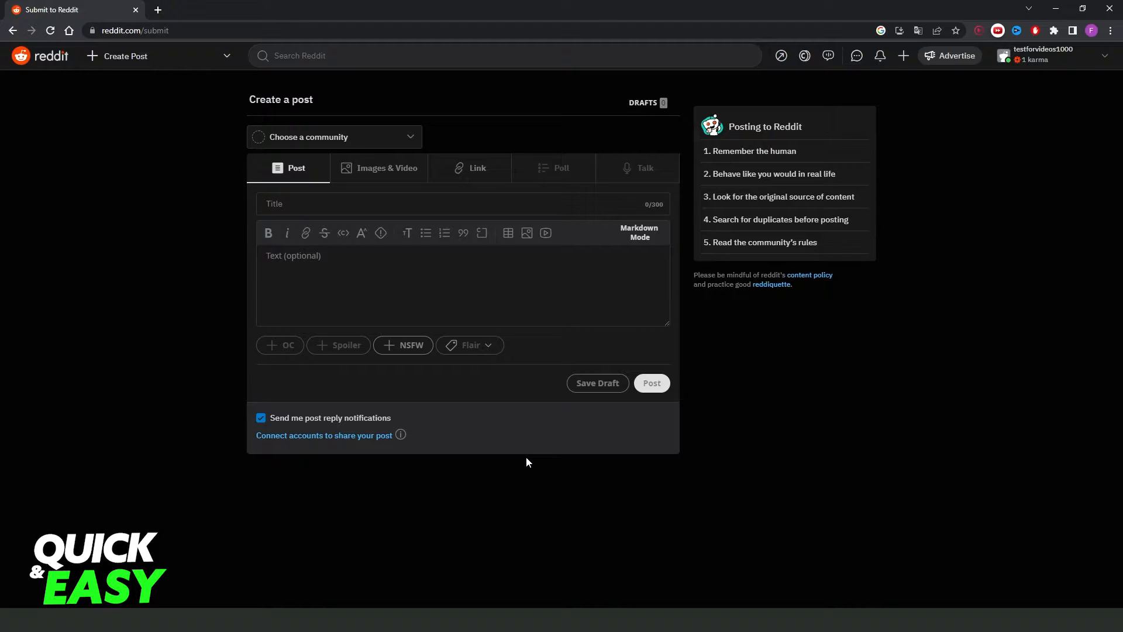
{"action": "mouse_move", "coordinate": [522, 492]}
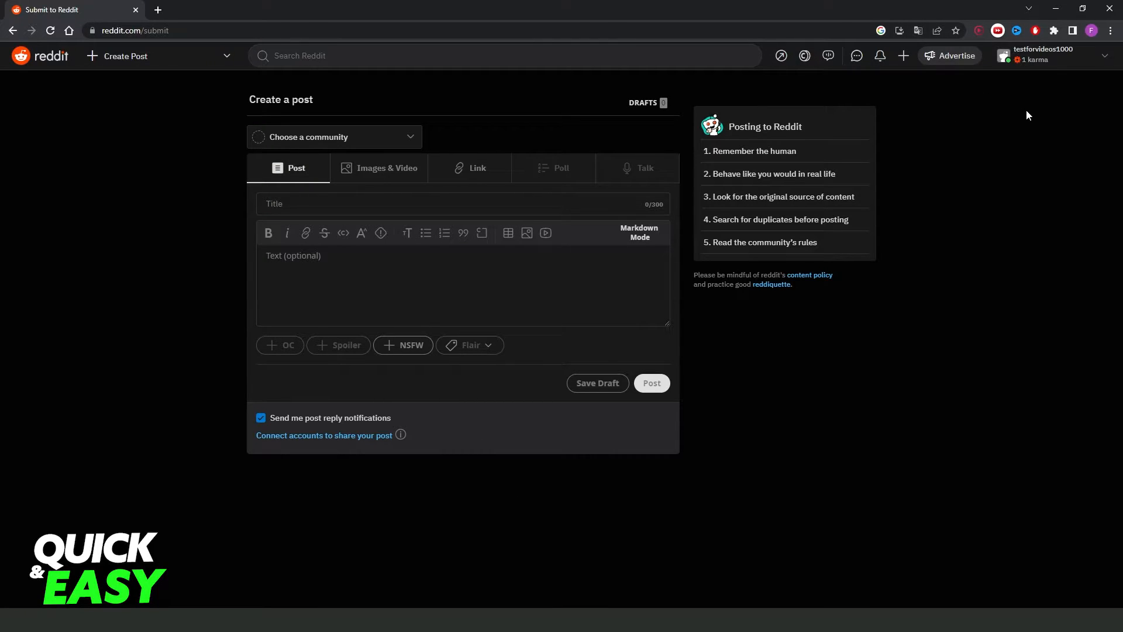
{"action": "mouse_move", "coordinate": [903, 55]}
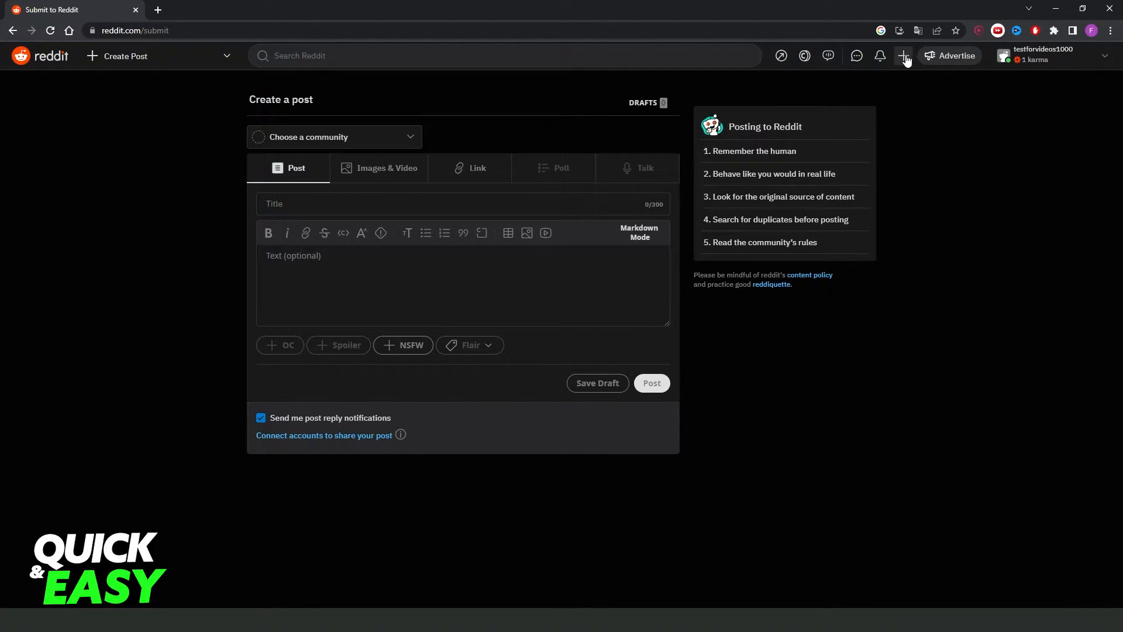
{"action": "mouse_move", "coordinate": [903, 55]}
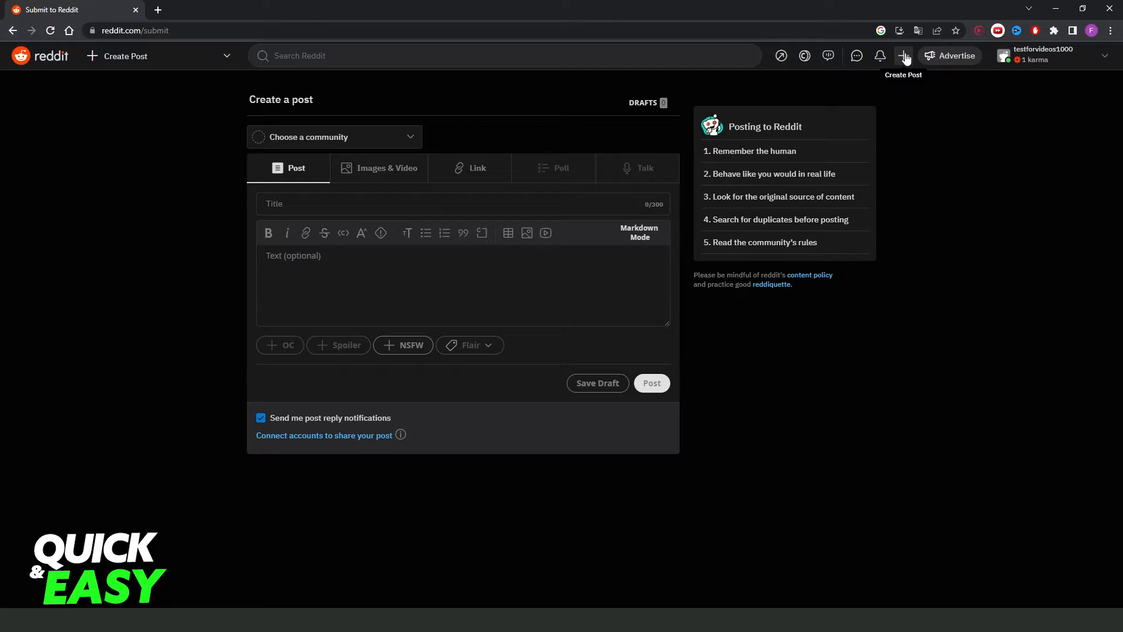
{"action": "mouse_move", "coordinate": [903, 61]}
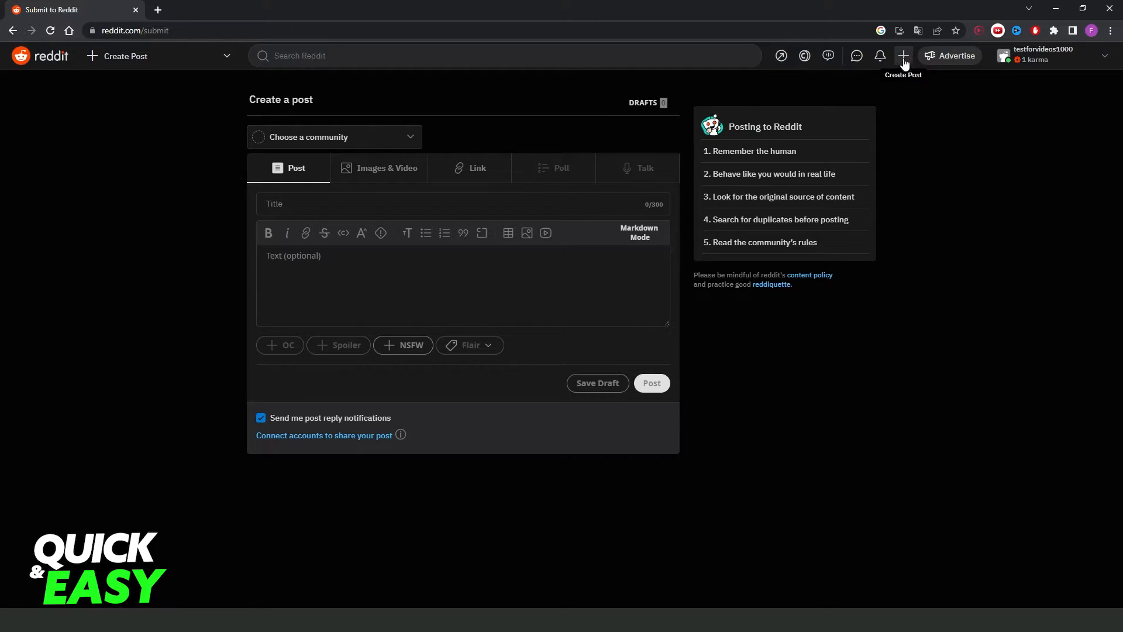
{"action": "mouse_move", "coordinate": [513, 217]}
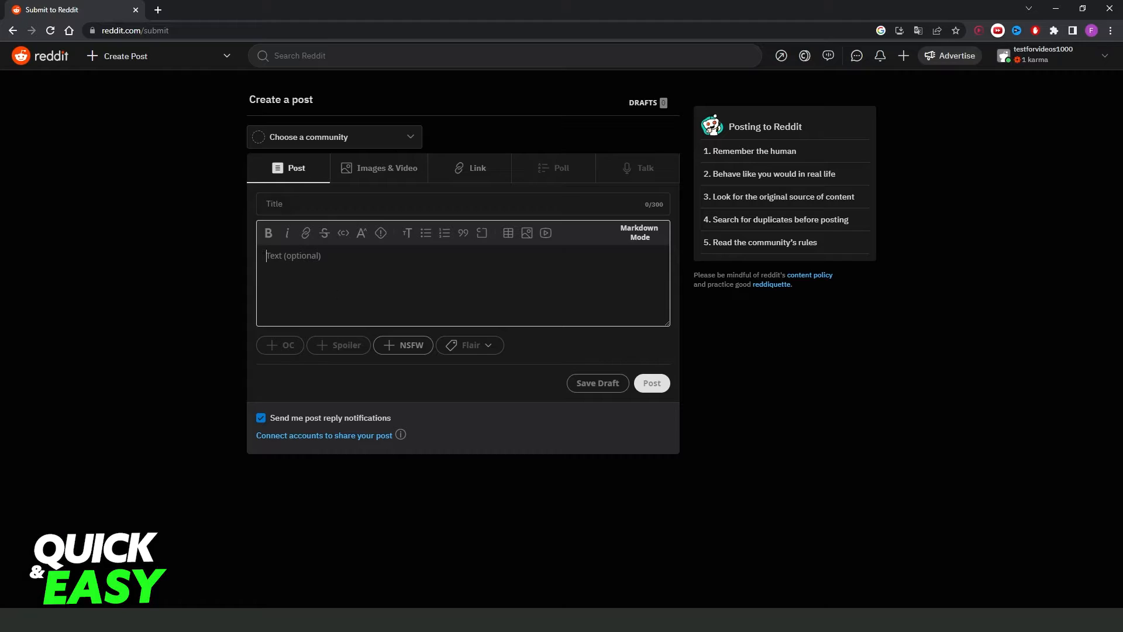
Switch the post to Images & Video and start uploading a video file.
{"action": "left_click", "coordinate": [378, 168]}
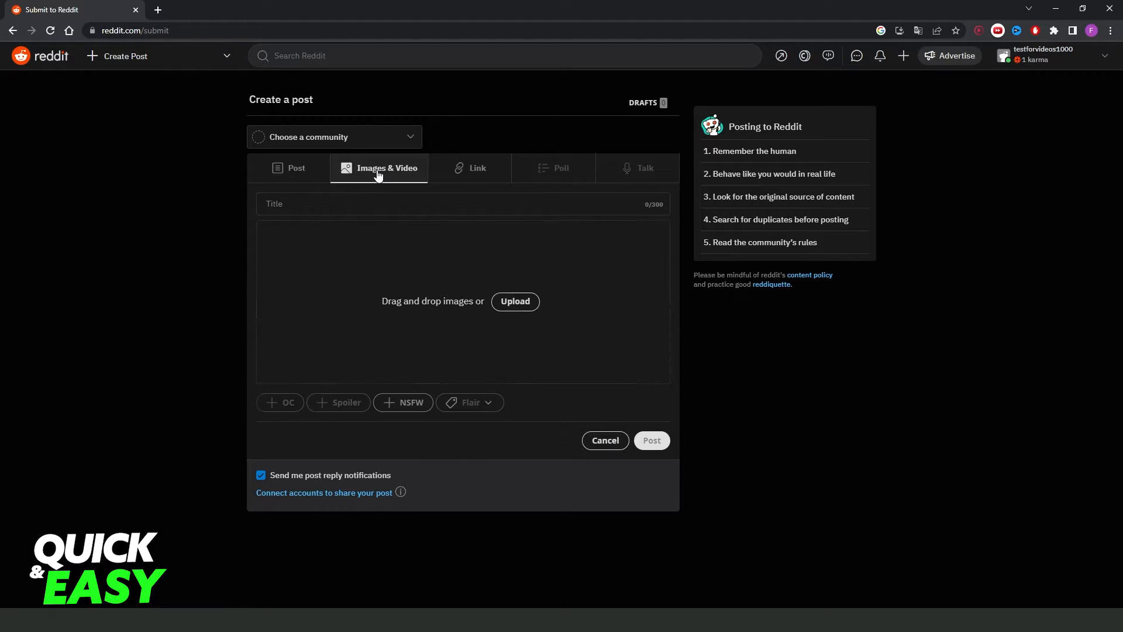
{"action": "mouse_move", "coordinate": [386, 177]}
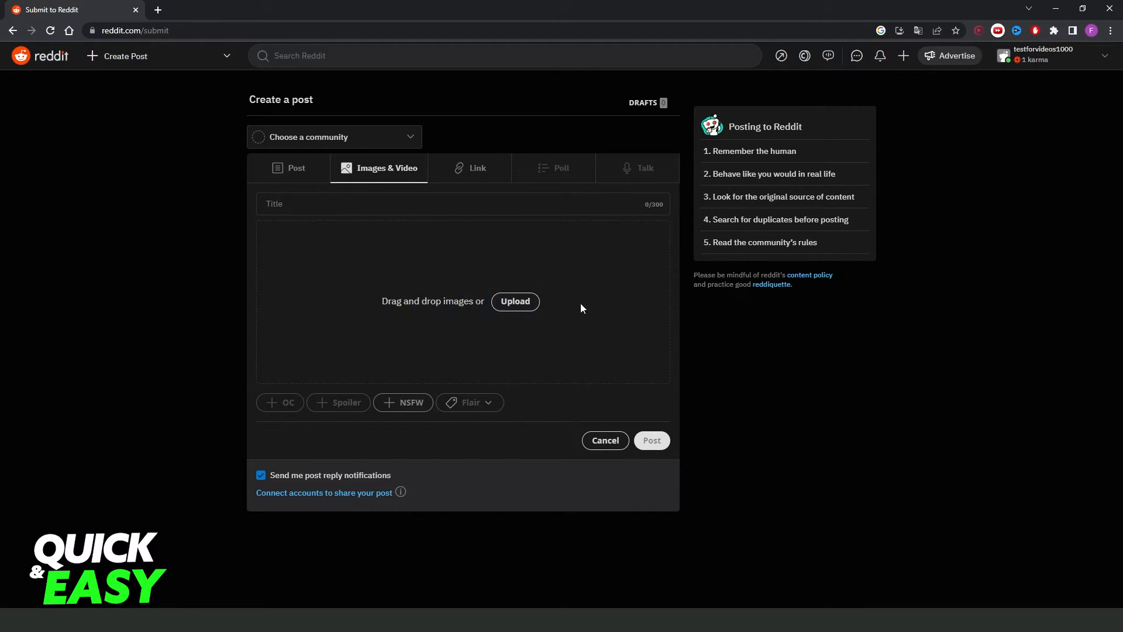
{"action": "left_click", "coordinate": [515, 301]}
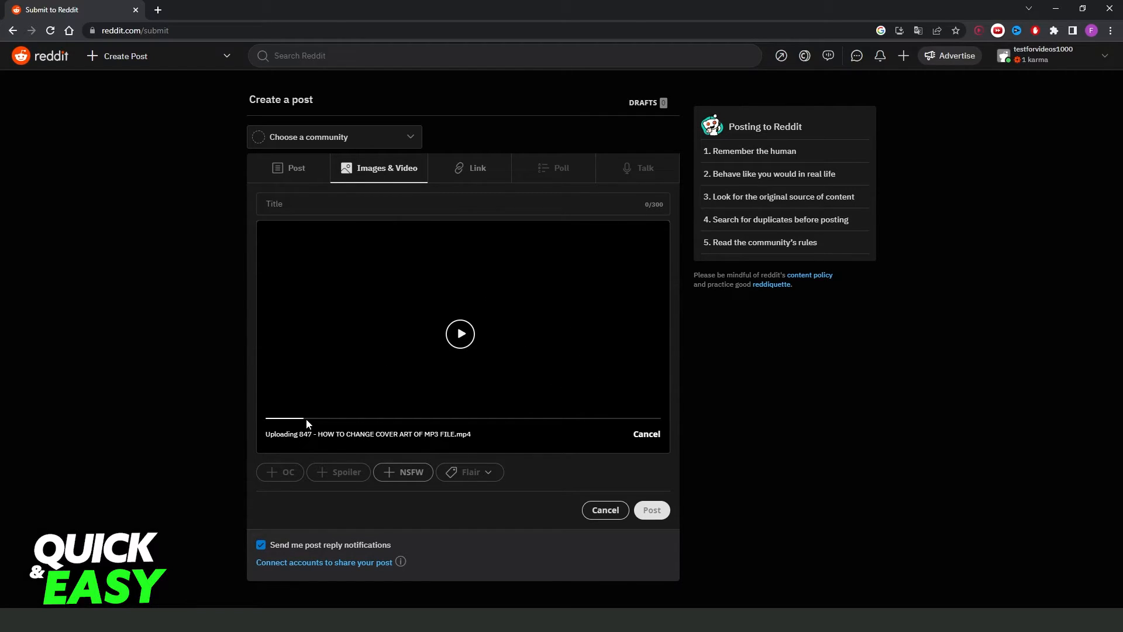
{"action": "mouse_move", "coordinate": [668, 425]}
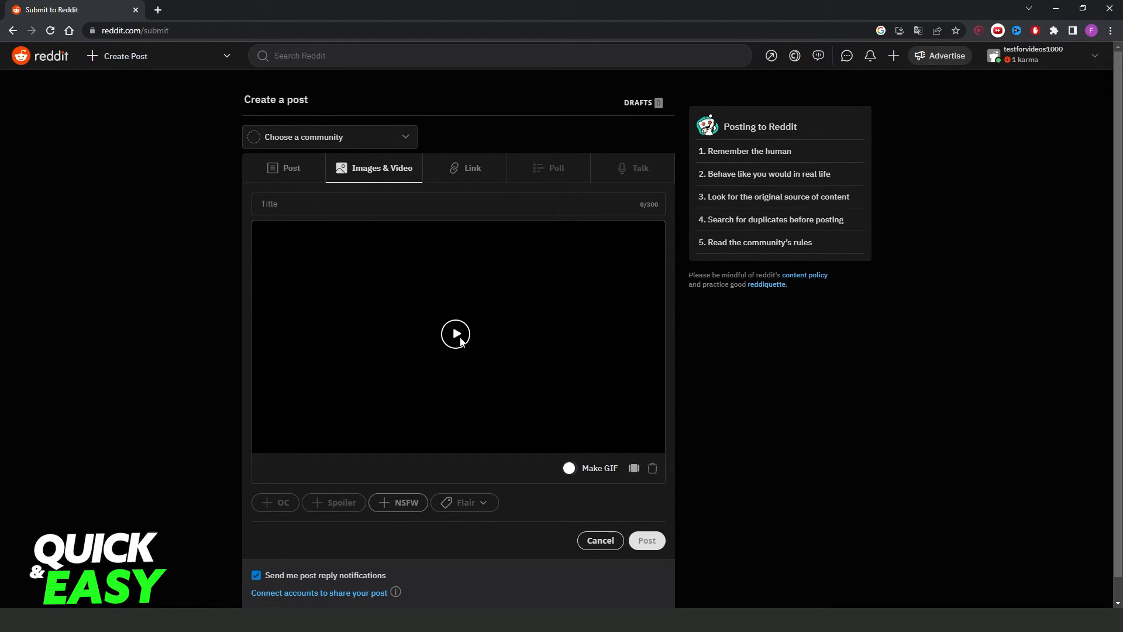
{"action": "mouse_move", "coordinate": [419, 349]}
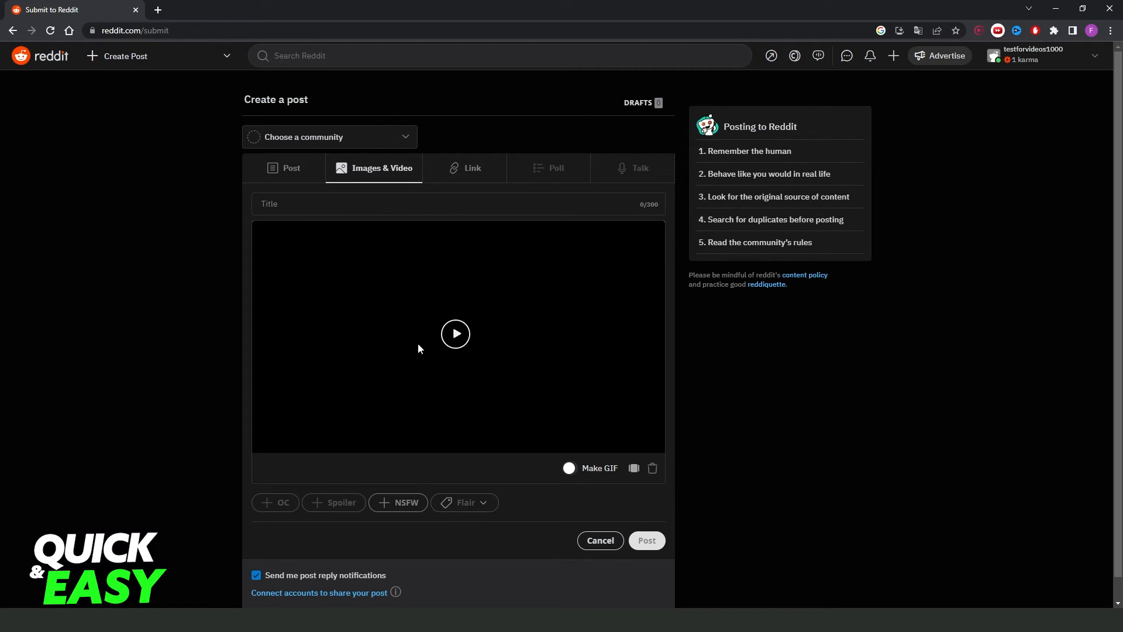
{"action": "mouse_move", "coordinate": [460, 376]}
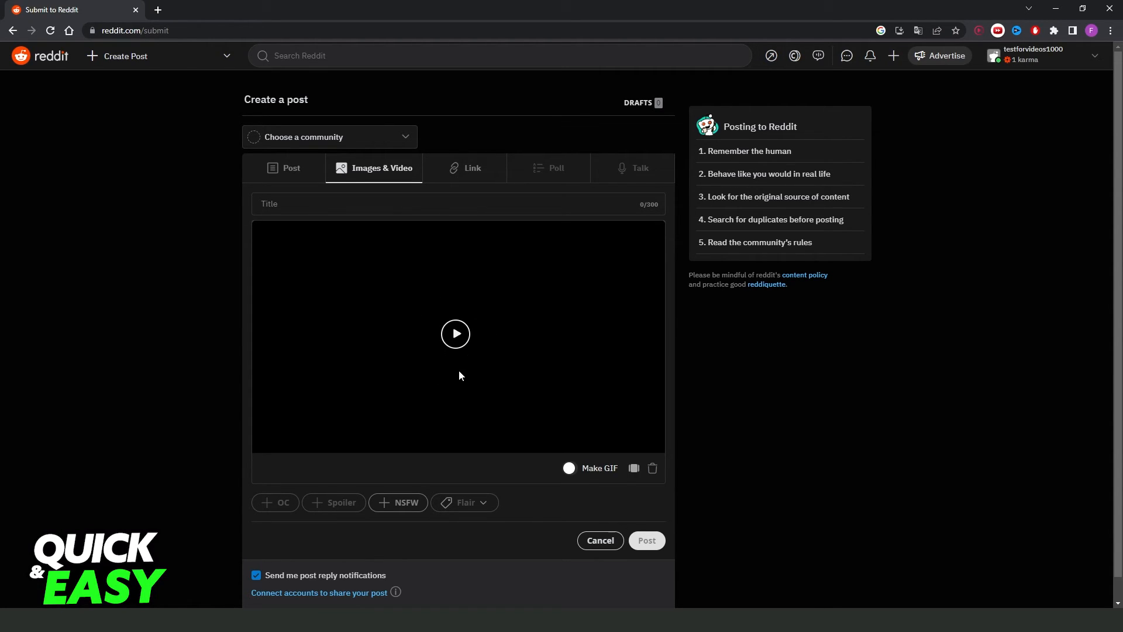
{"action": "mouse_move", "coordinate": [507, 375]}
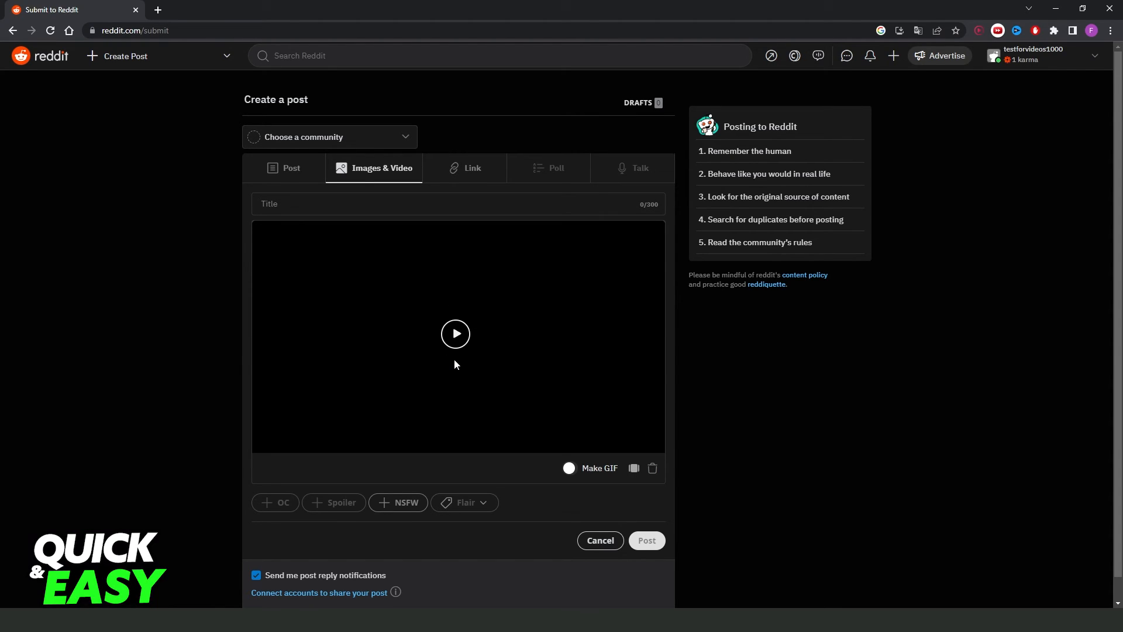
{"action": "mouse_move", "coordinate": [616, 512]}
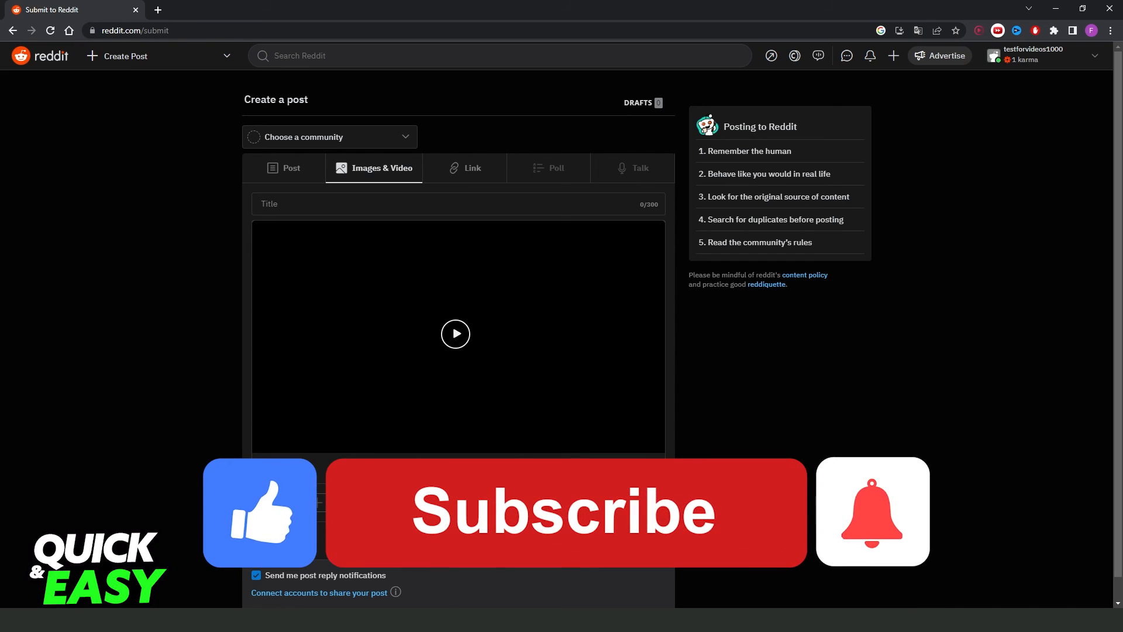
Let the video finish uploading so its preview shows in the post form.
{"action": "left_click", "coordinate": [563, 512]}
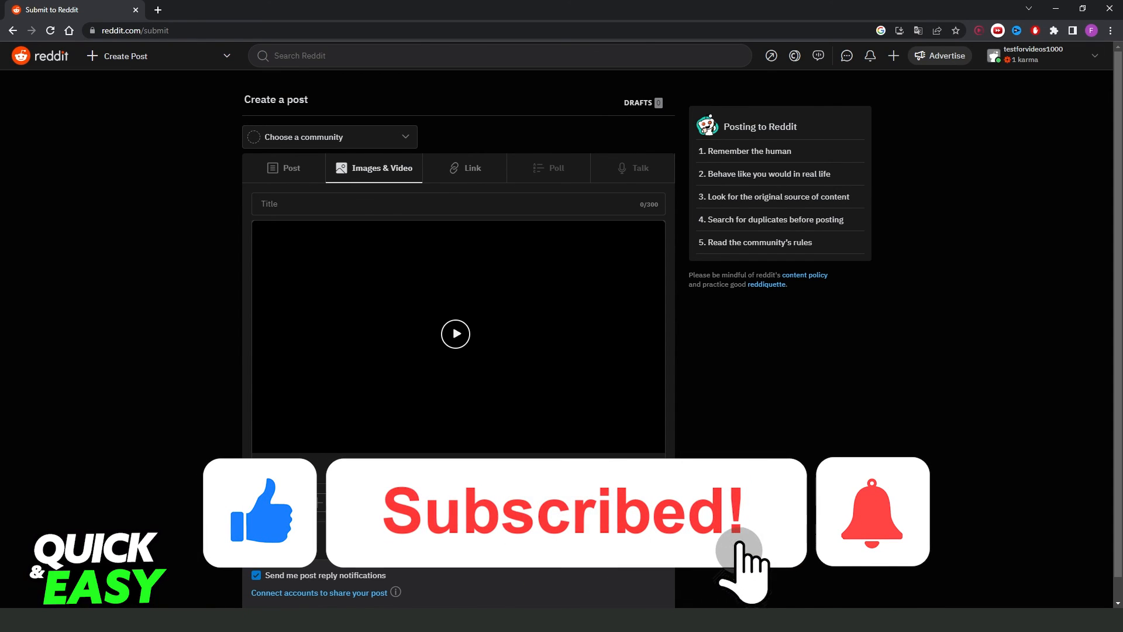